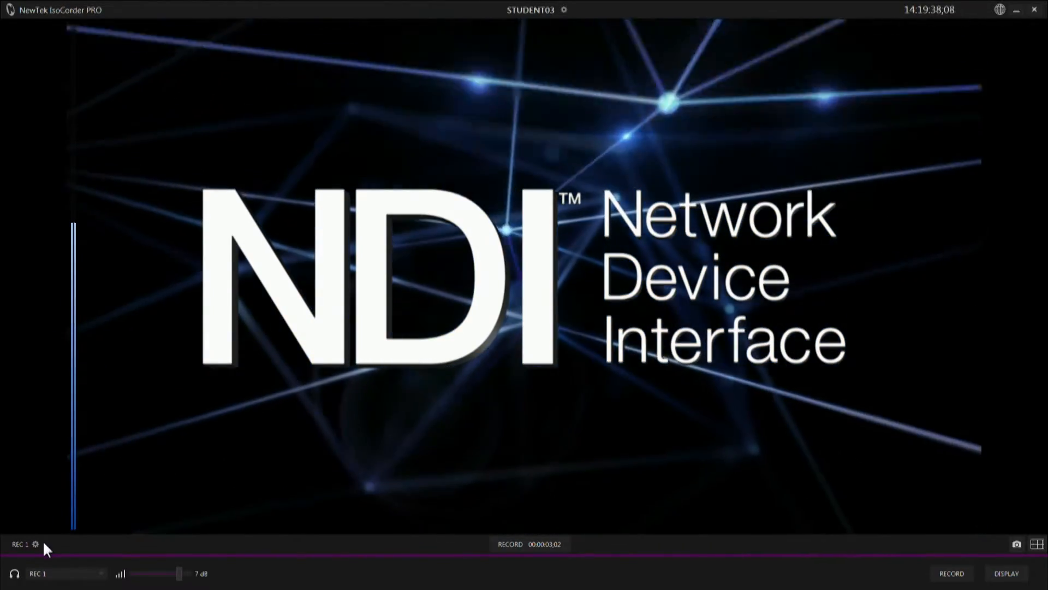
pyautogui.moveTo(453, 391)
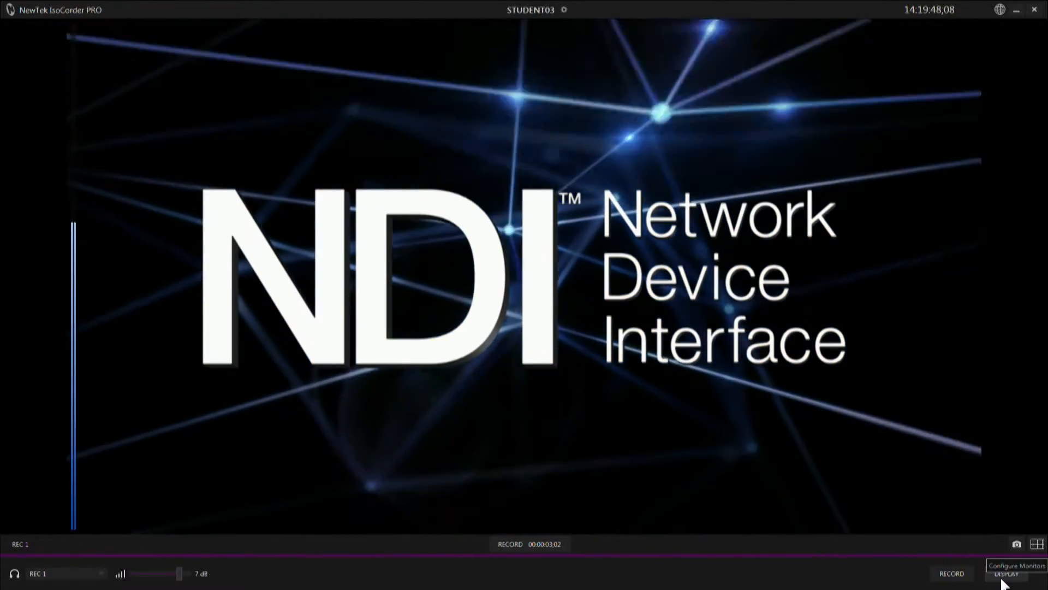
# Switch the monitor to the 1-2-3-4 quad layout showing channels 1–4.
pyautogui.click(1005, 573)
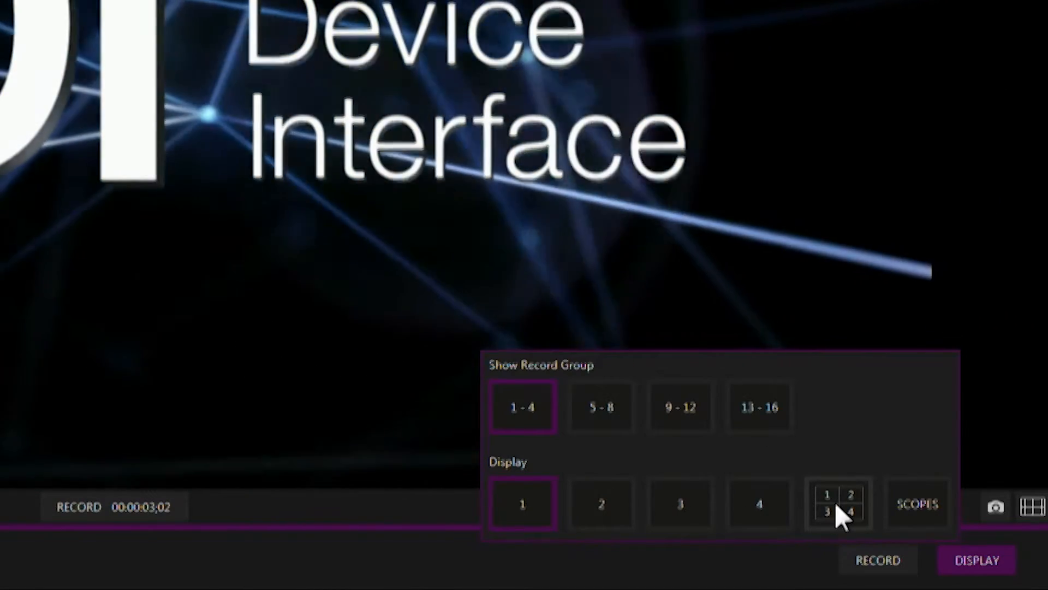
pyautogui.click(839, 503)
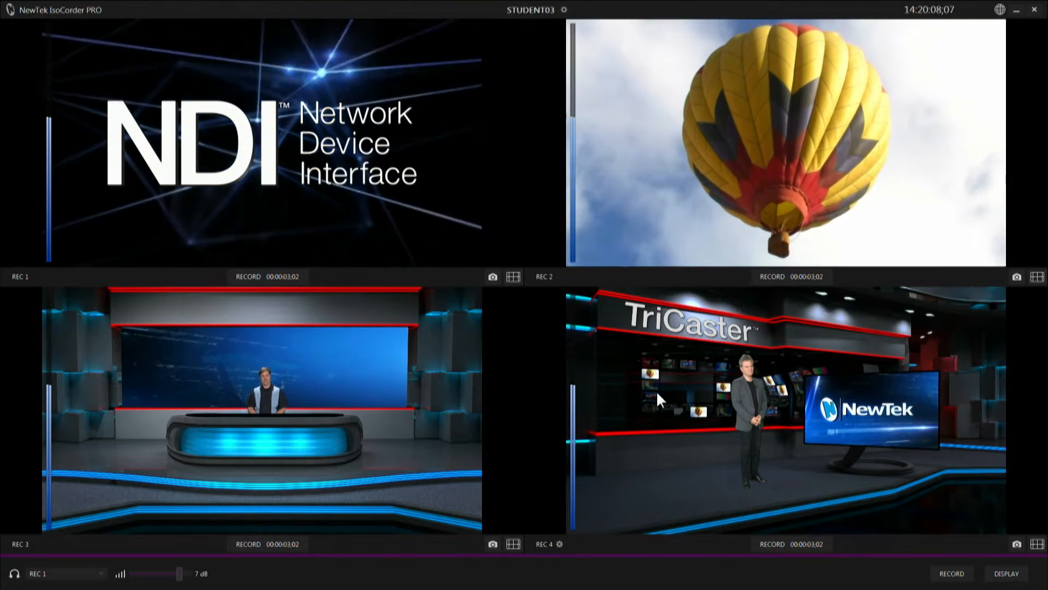
pyautogui.click(1006, 572)
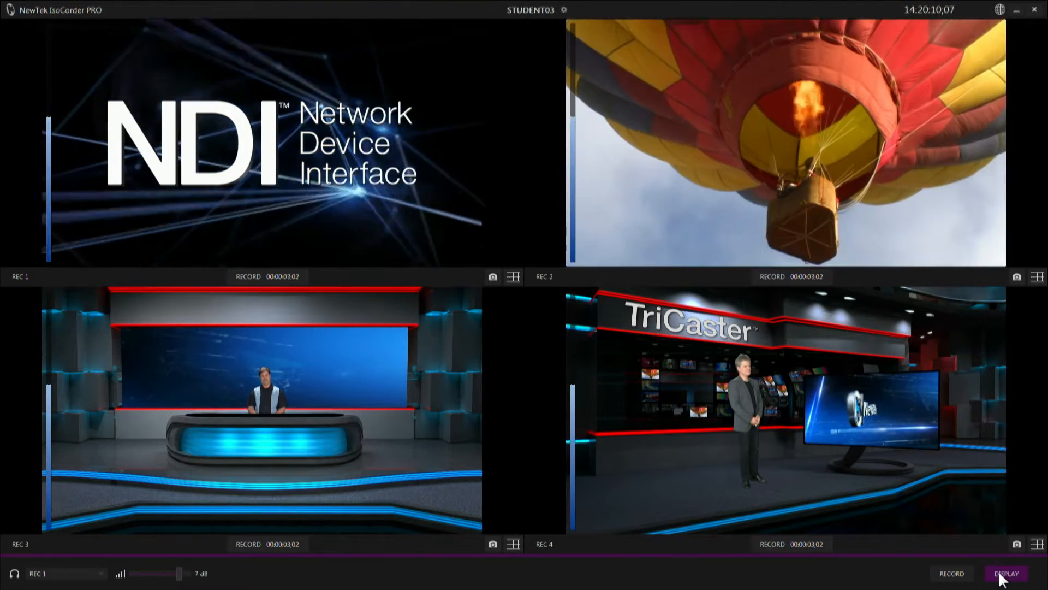
pyautogui.click(1005, 572)
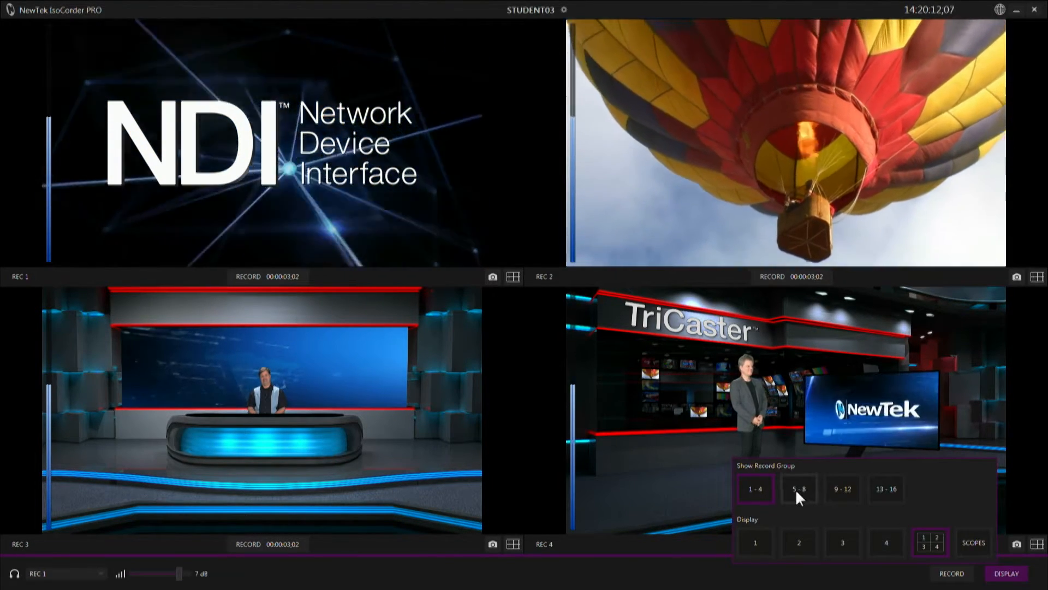
pyautogui.click(798, 488)
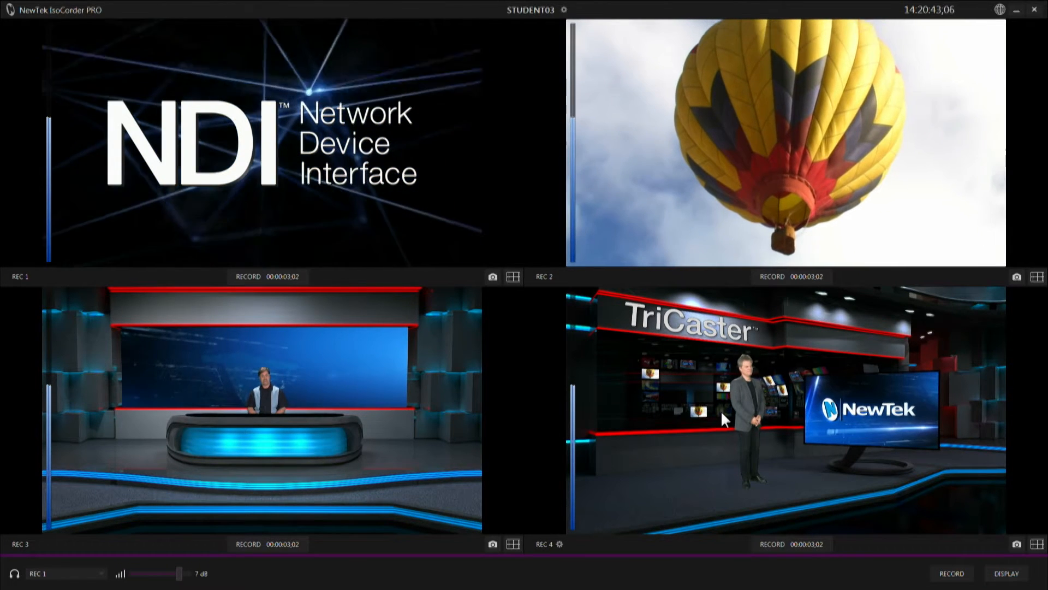
pyautogui.moveTo(385, 351)
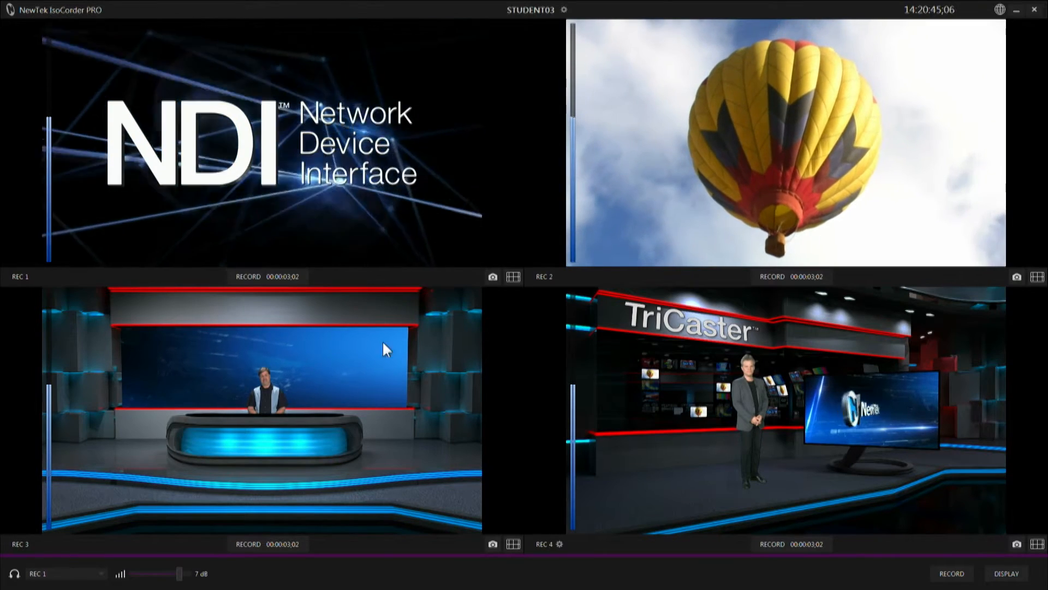
# Open the RECORD panel with controls for channels 1–16.
pyautogui.click(951, 573)
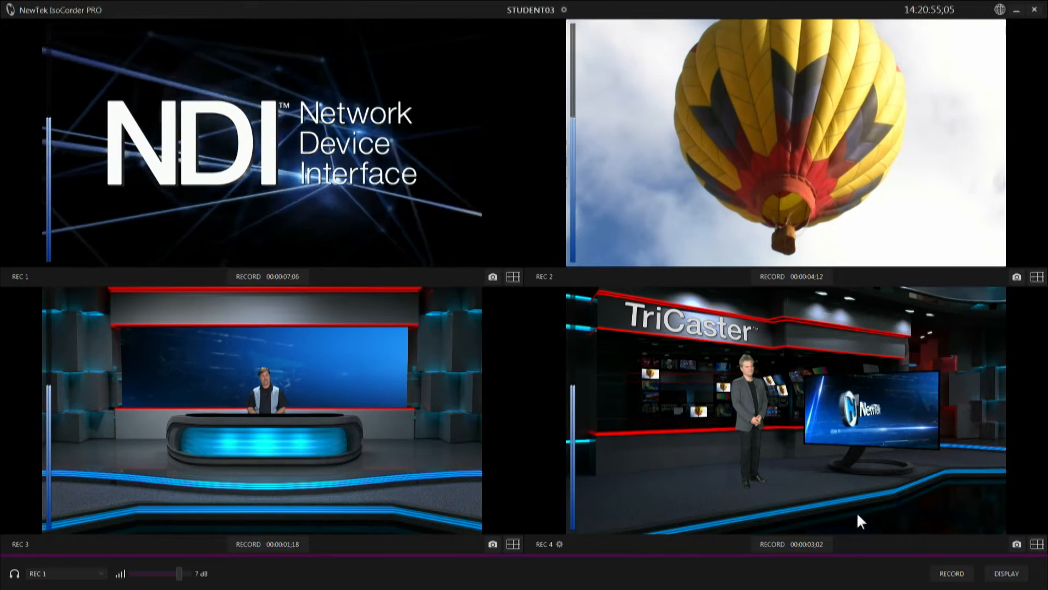
pyautogui.click(950, 573)
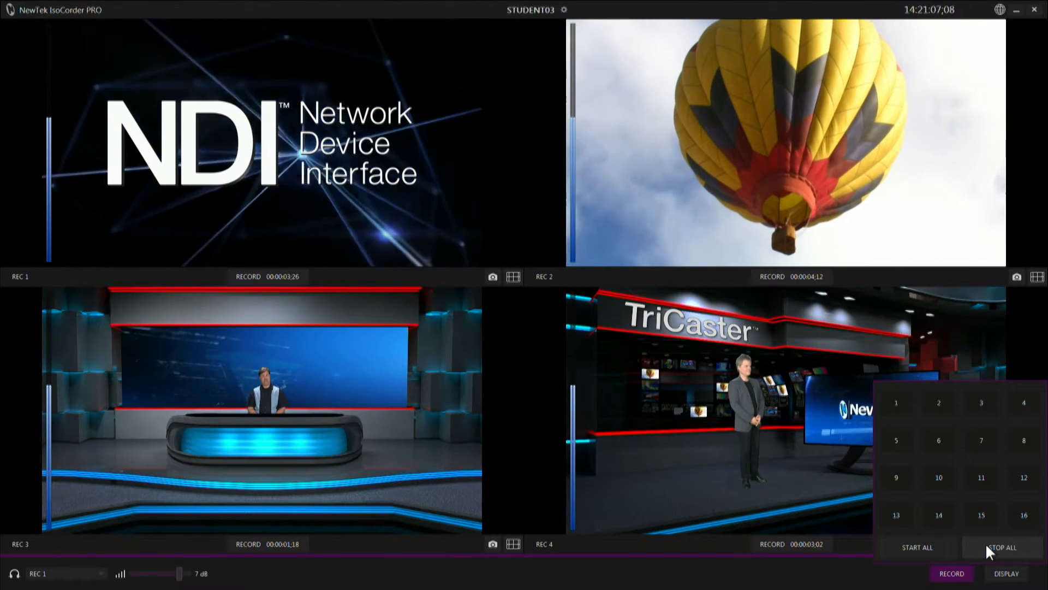
# Start recording on all four channels together with START ALL.
pyautogui.click(916, 547)
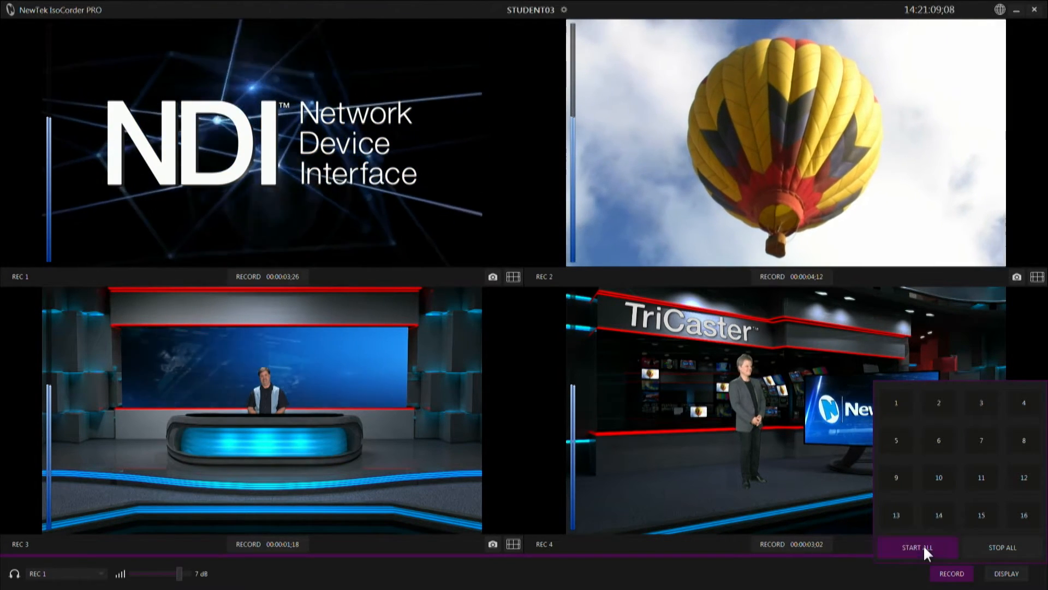
pyautogui.click(916, 547)
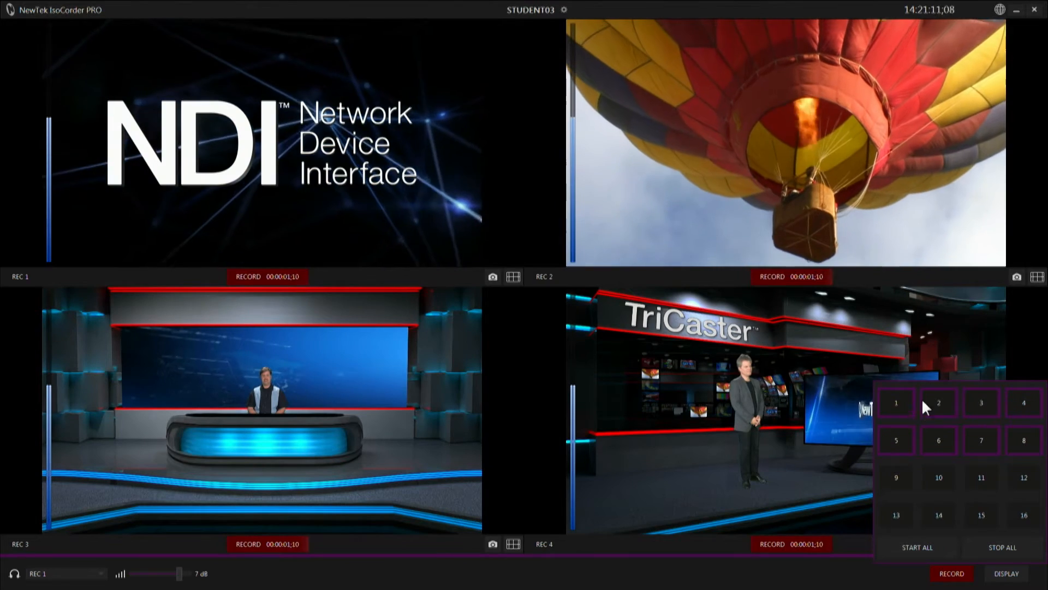